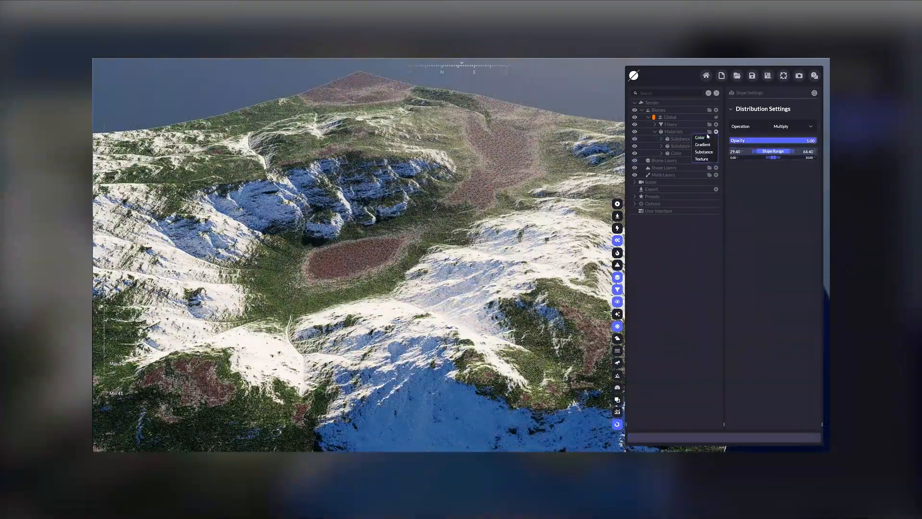
Step: Add the ROCKGROUND-15_2k Substance material to the Global biome's Materials stack
click(679, 146)
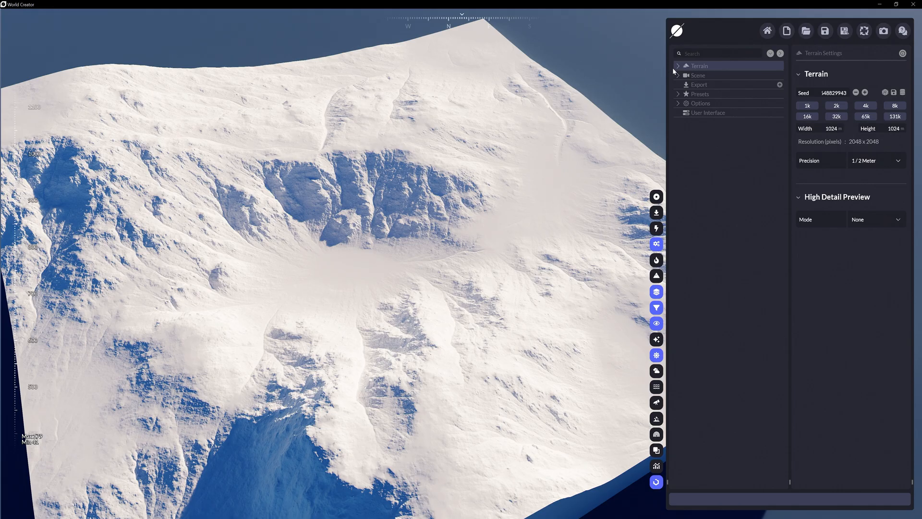
click(677, 65)
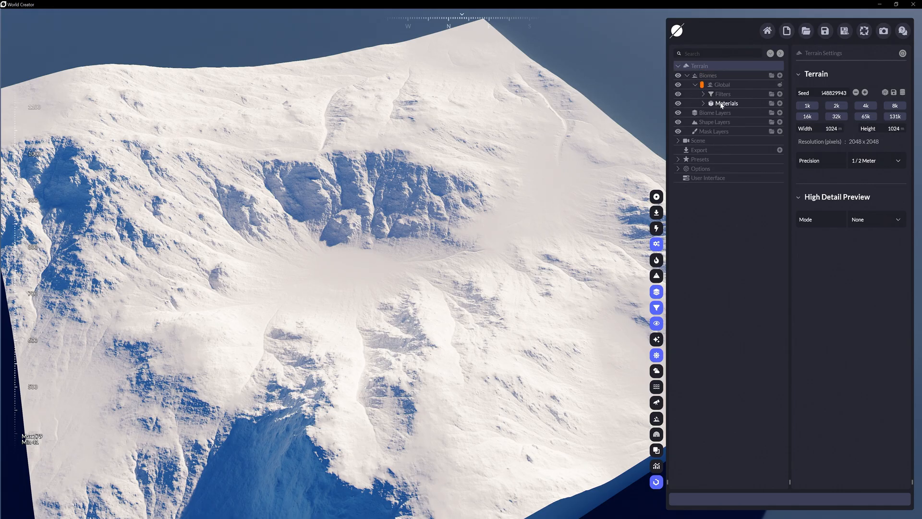
click(703, 103)
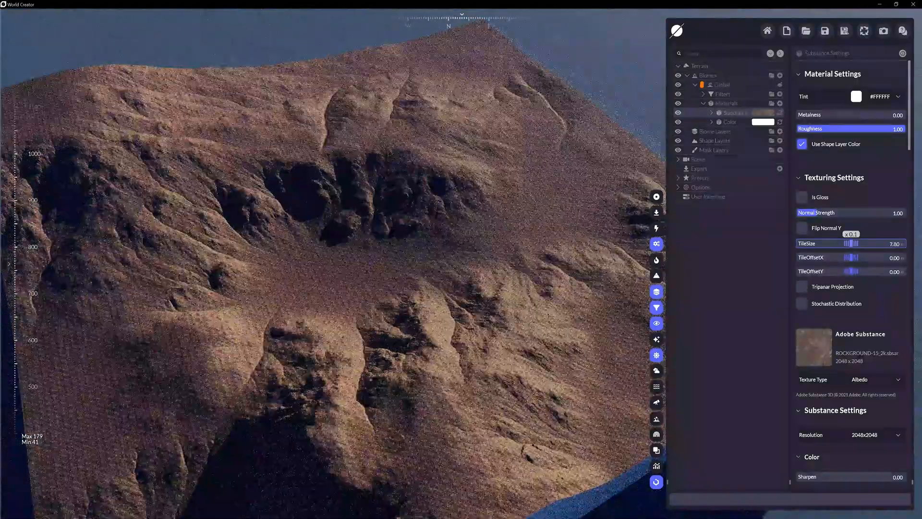
Step: Set the rock-ground TileSize to 9.10 and enable Triplanar Projection and Stochastic Distribution
drag(844, 243, 853, 244)
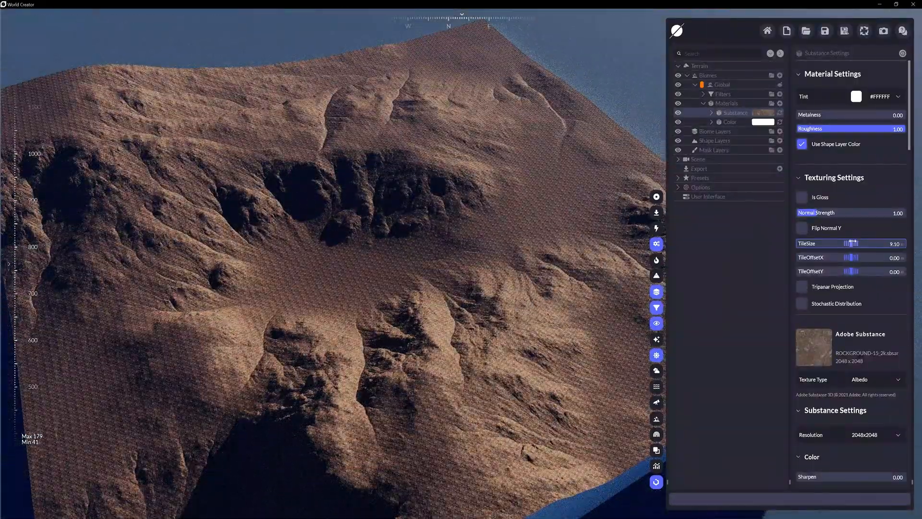
click(802, 286)
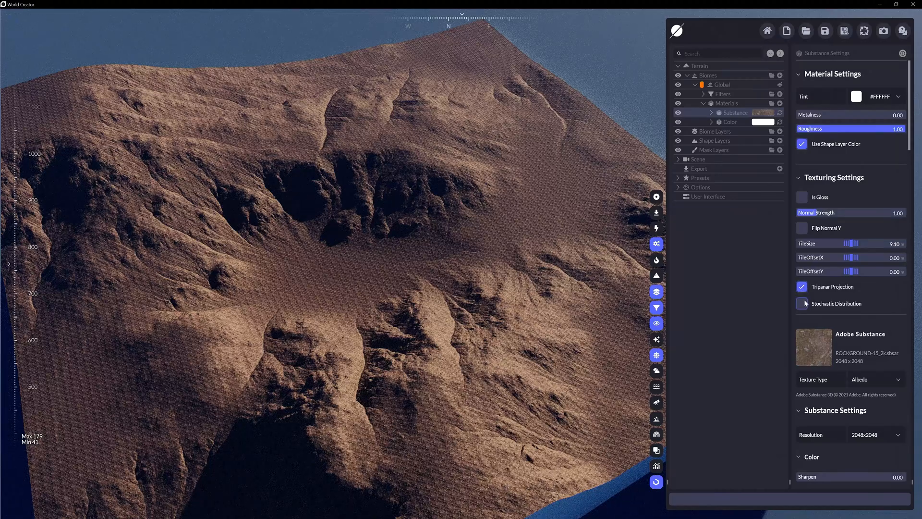
click(801, 303)
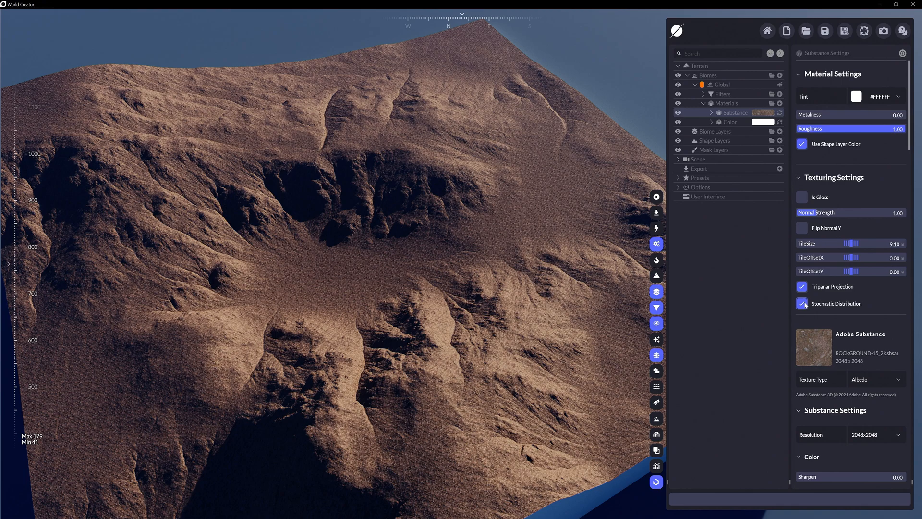
click(801, 304)
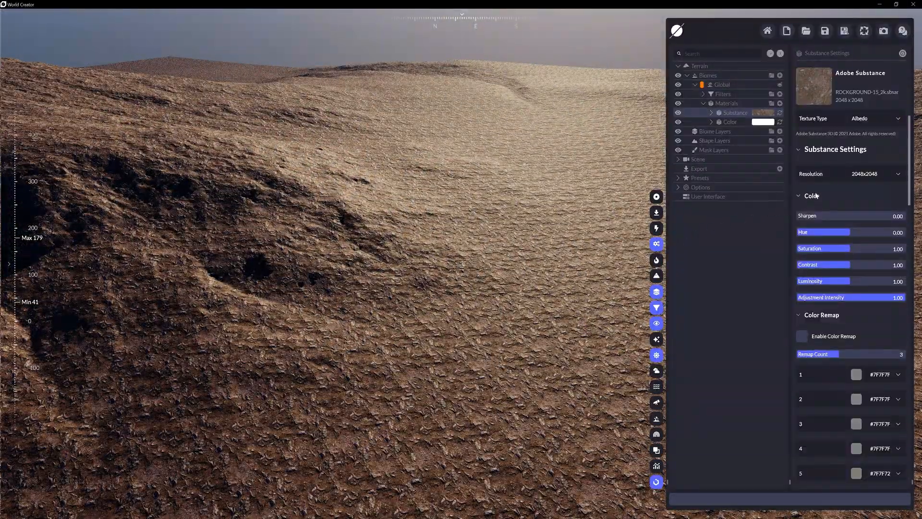
Step: Scroll down the rock-ground Substance Settings toward the Snow option
scroll(down, 3)
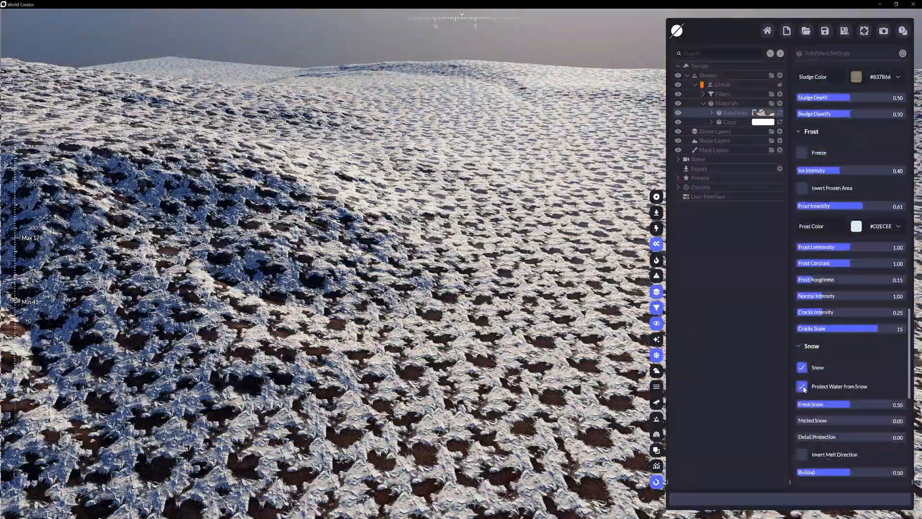
scroll(down, 3)
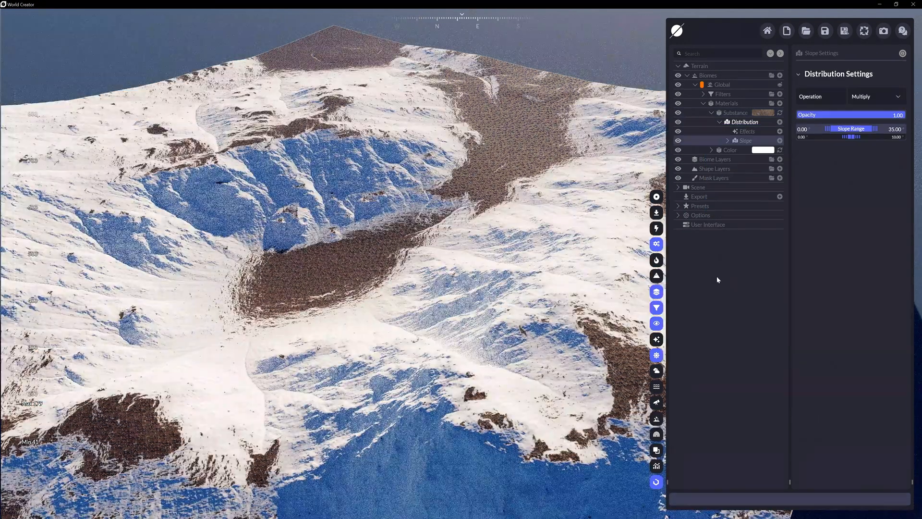
Step: Lower the Slope Range upper limit to 13.70 and open the Materials add menu
drag(876, 128, 856, 128)
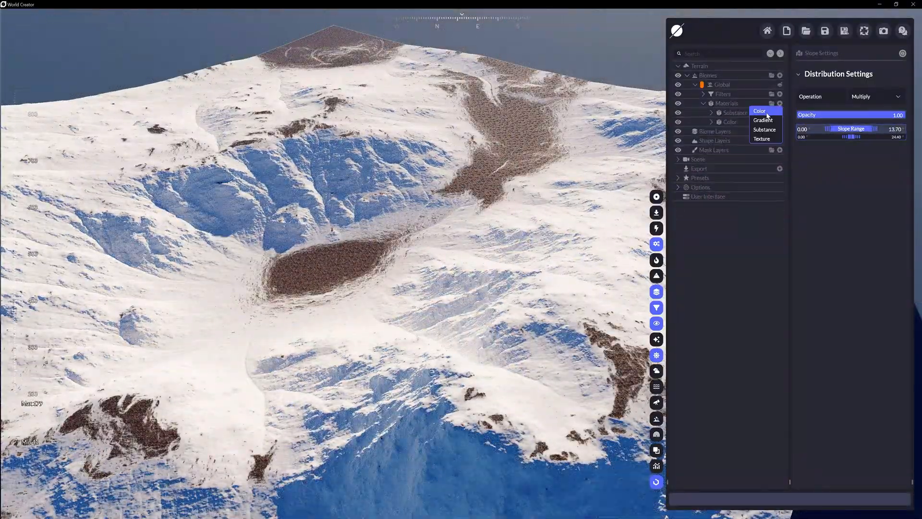
click(764, 130)
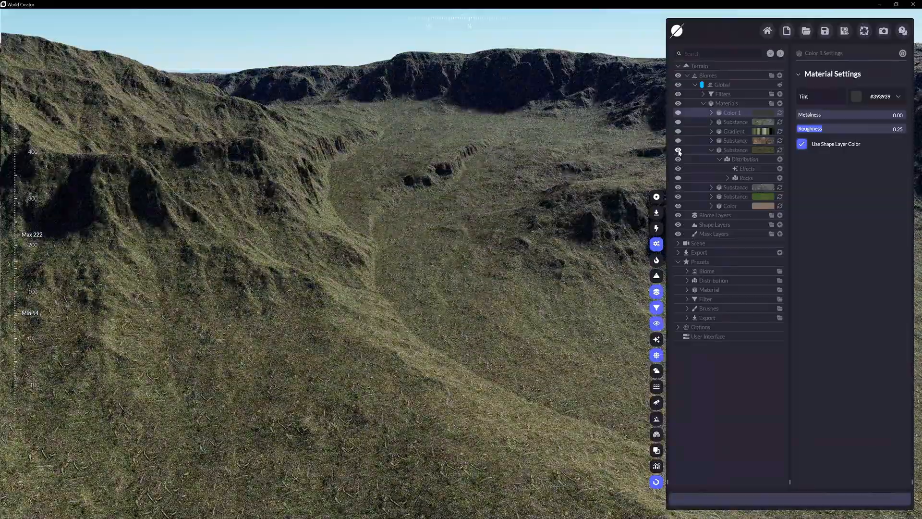
Step: Select the Rocks distribution and raise its Strength to 0.62
click(746, 177)
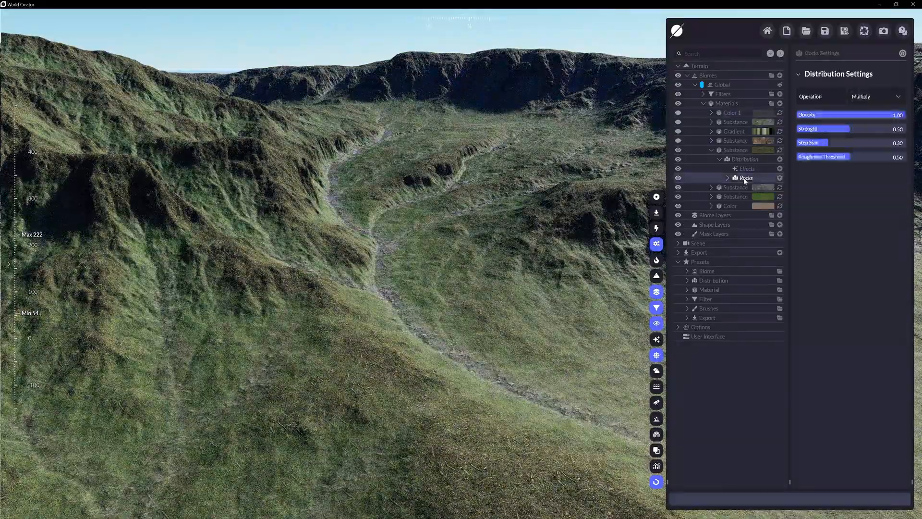
drag(812, 128, 851, 128)
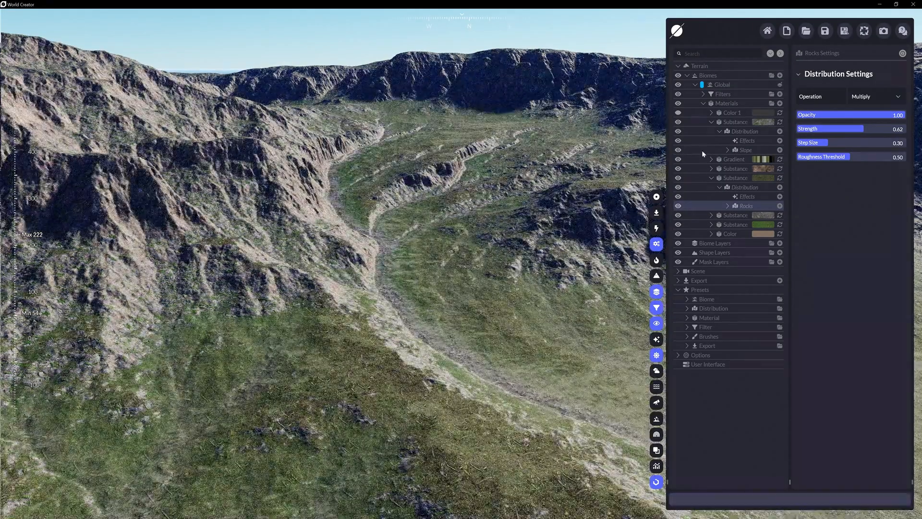
Step: Set the cliff Slope Range max to 75.50 and Color 1 Roughness to 0.44
click(744, 150)
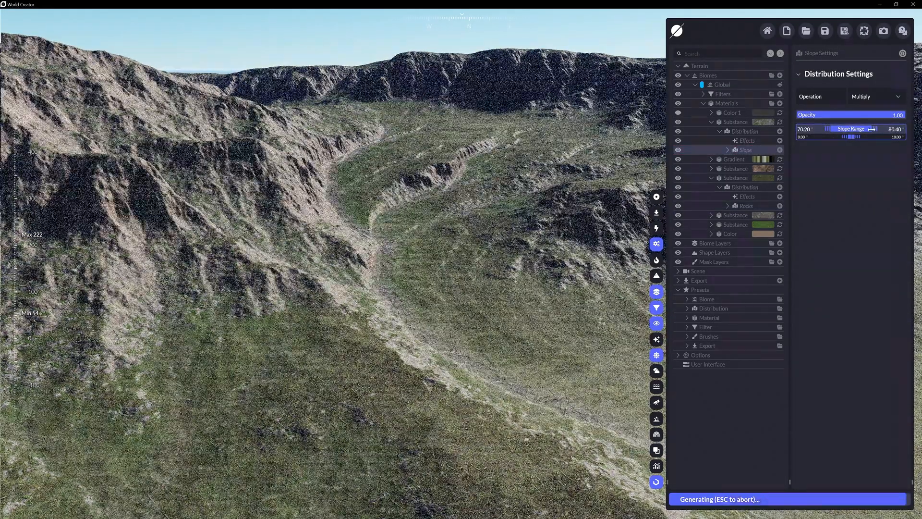
drag(876, 128, 875, 128)
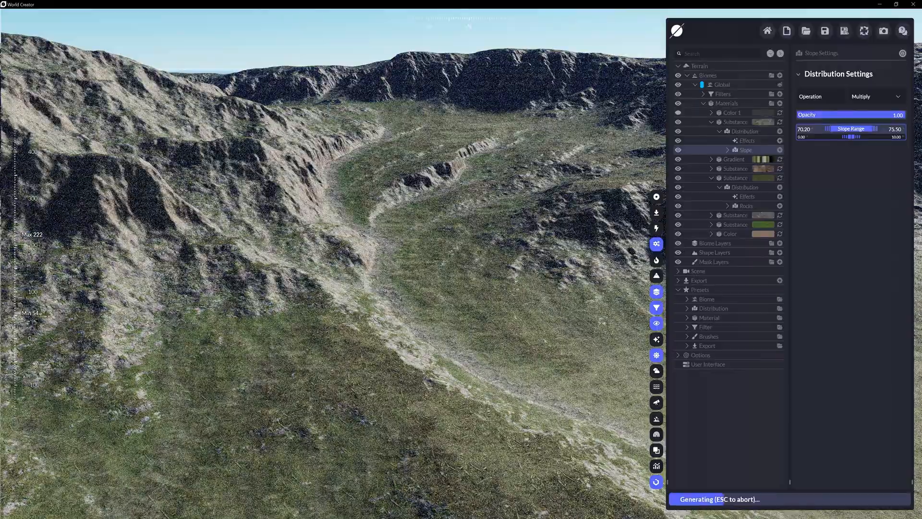
click(732, 112)
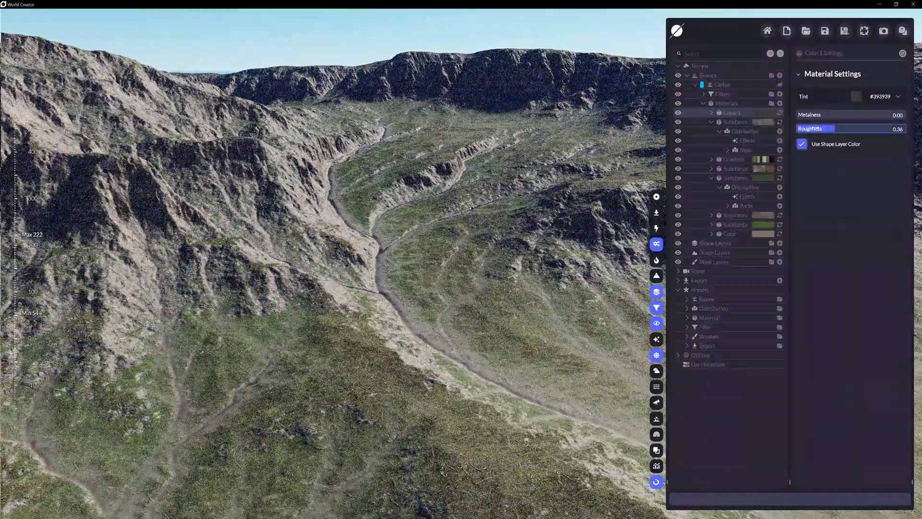
drag(814, 129, 826, 129)
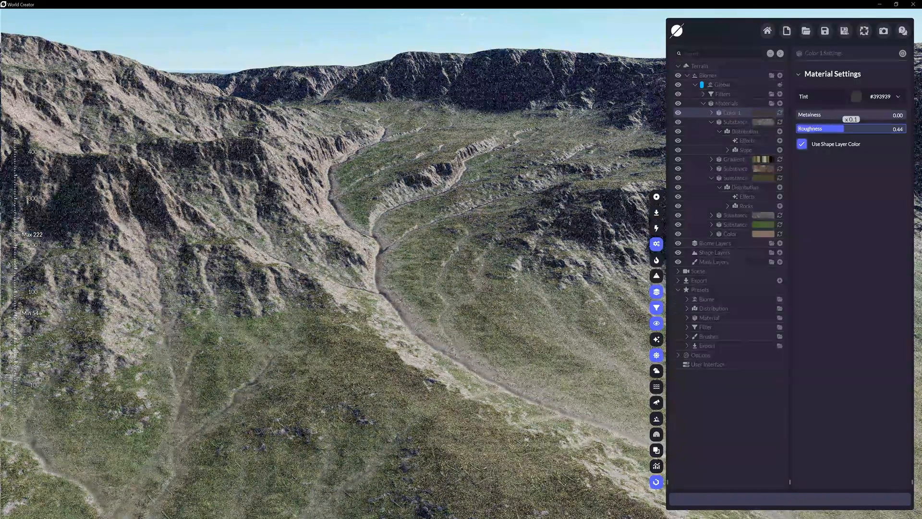